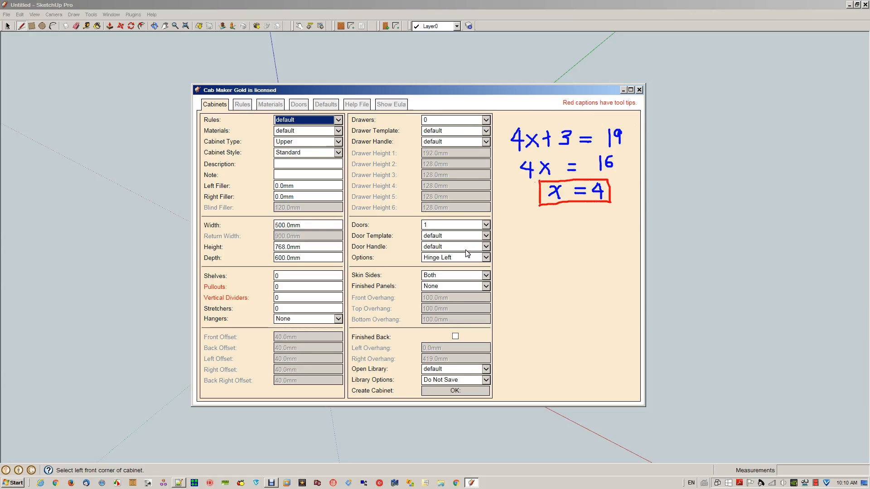
Set Cabinet Type to Base and Hangers to Both, after trying Sink and Standard styles
{"action": "left_click", "coordinate": [307, 131]}
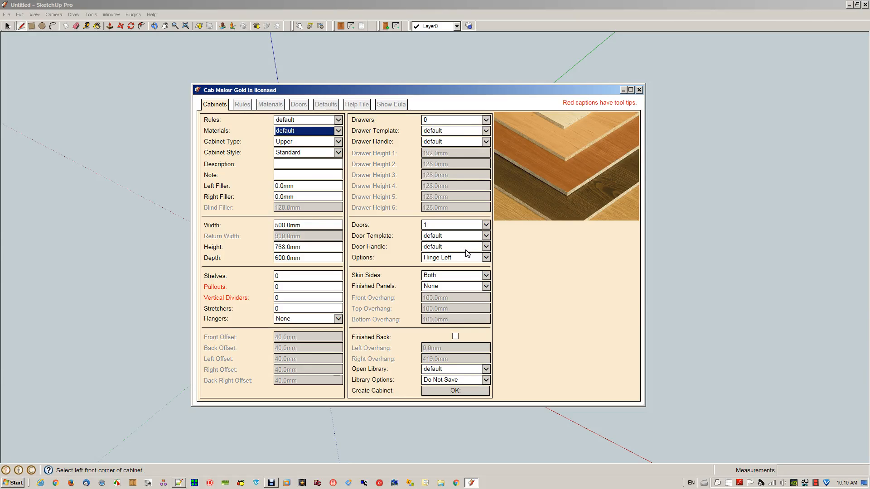
{"action": "left_click", "coordinate": [305, 141]}
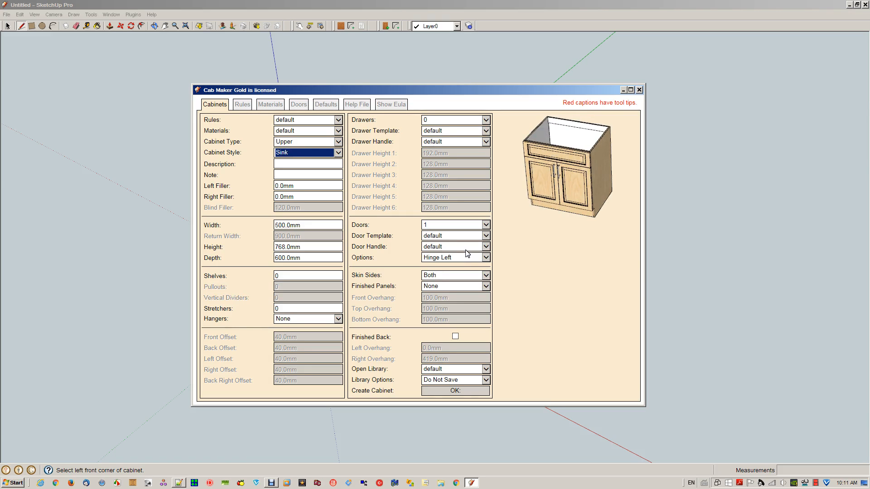
{"action": "left_click", "coordinate": [306, 152]}
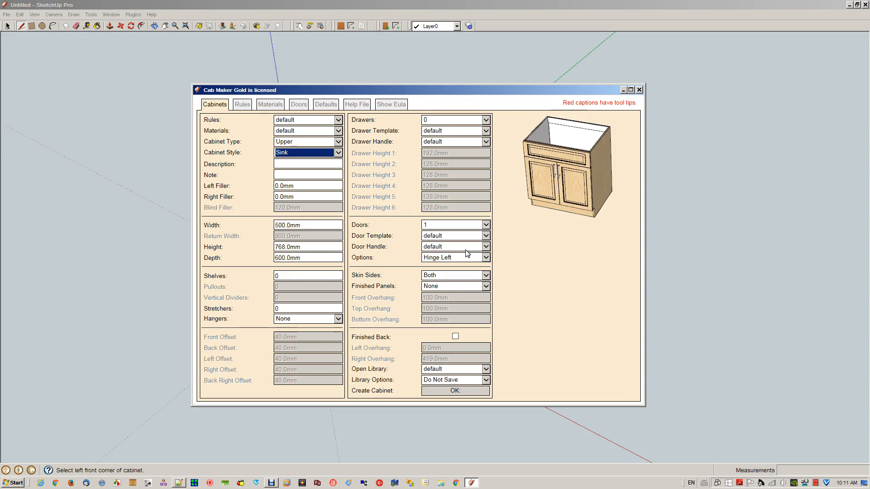
{"action": "left_click", "coordinate": [308, 153]}
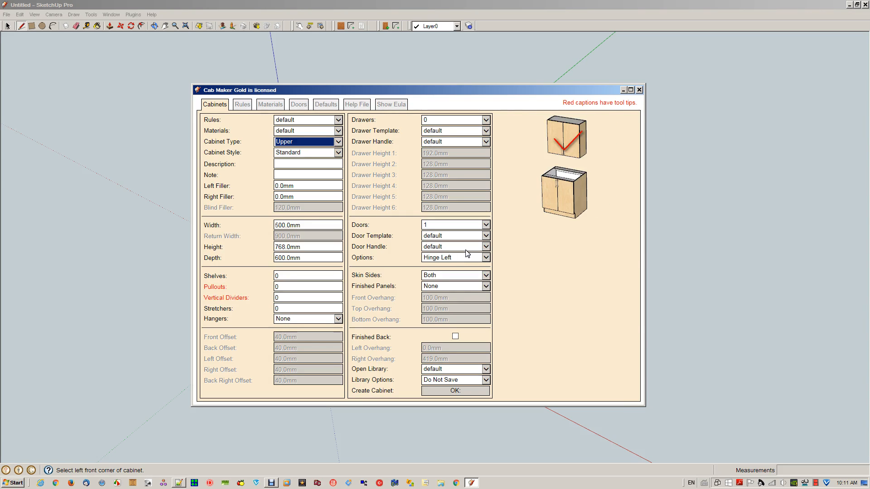
{"action": "left_click", "coordinate": [308, 142]}
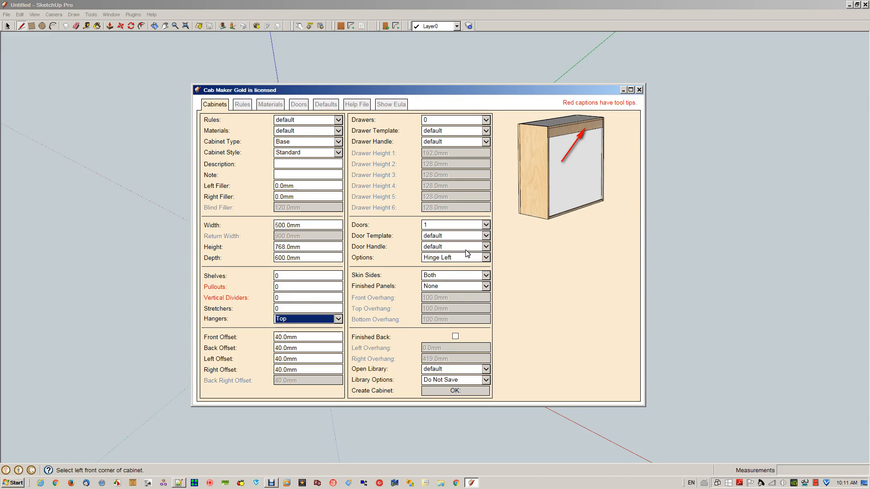
{"action": "left_click", "coordinate": [306, 319]}
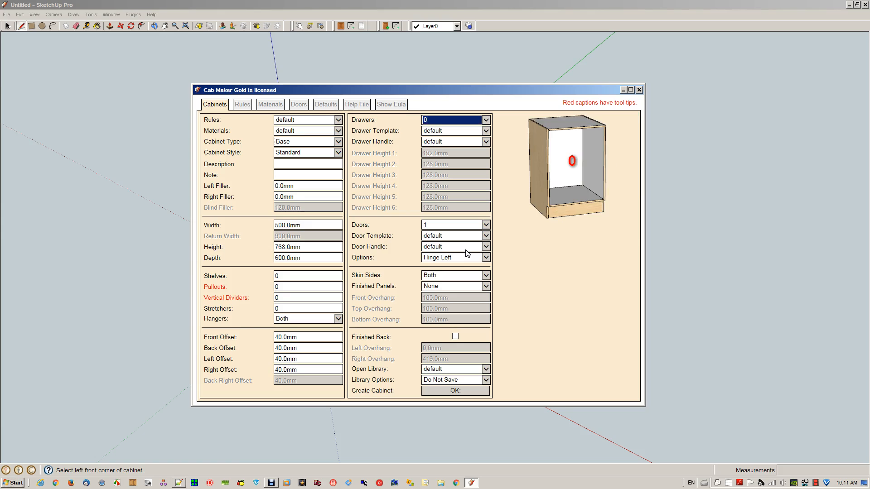
{"action": "left_click", "coordinate": [486, 119]}
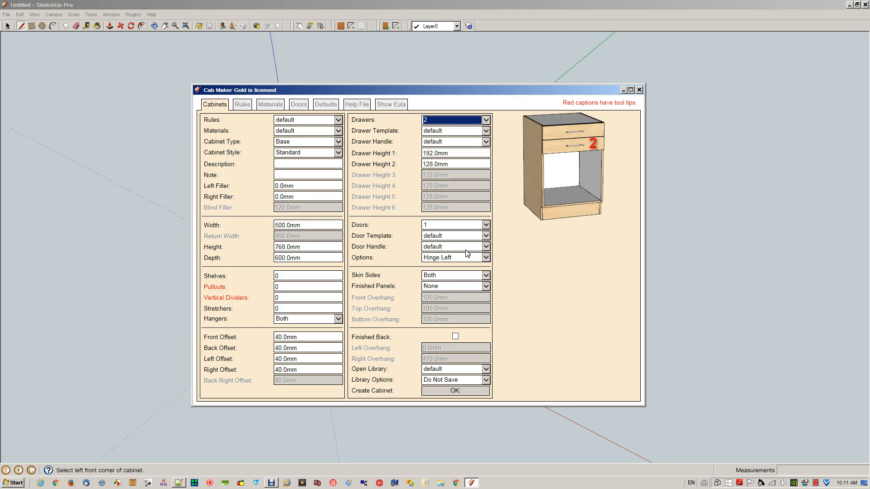
{"action": "left_click", "coordinate": [484, 119]}
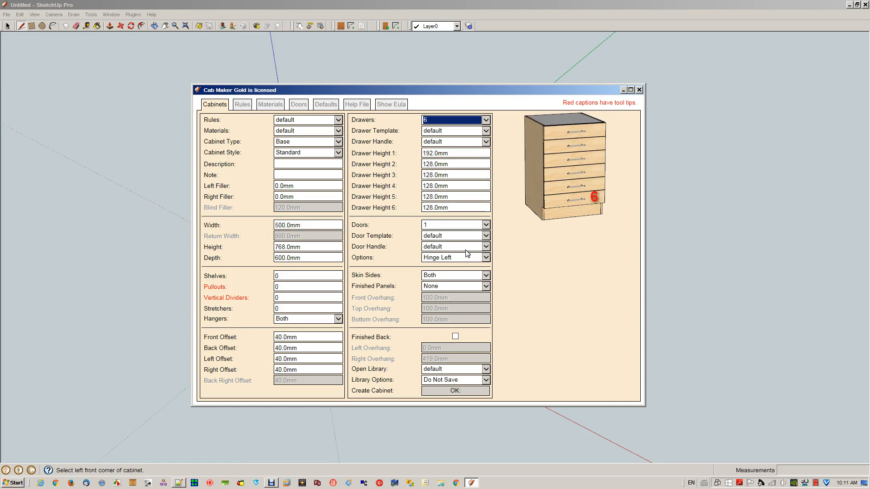
{"action": "left_click", "coordinate": [452, 130]}
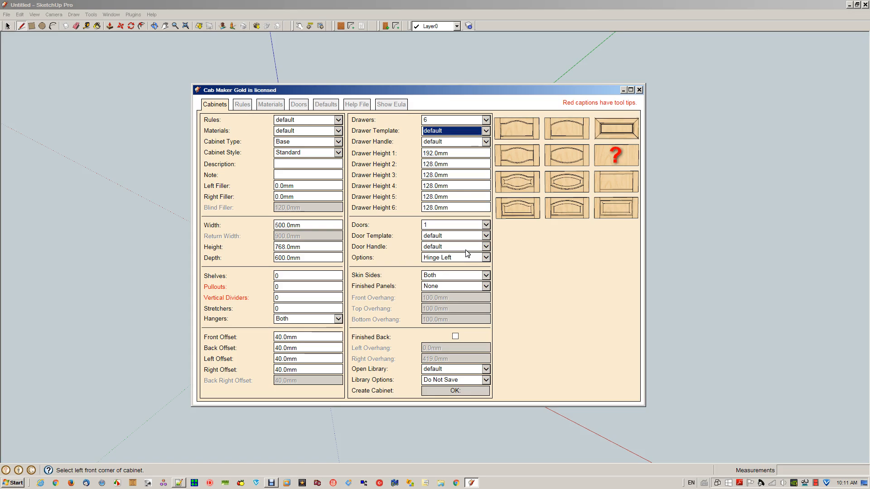
{"action": "left_click", "coordinate": [452, 141]}
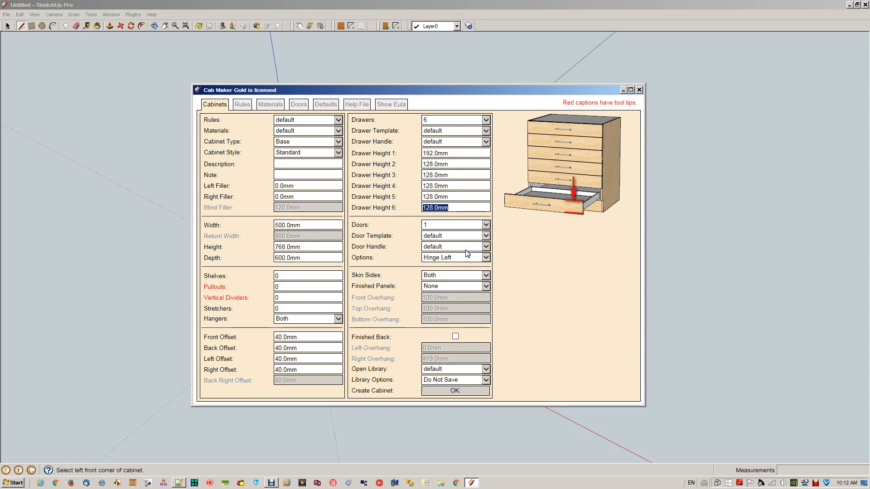
{"action": "triple_click", "coordinate": [435, 185]}
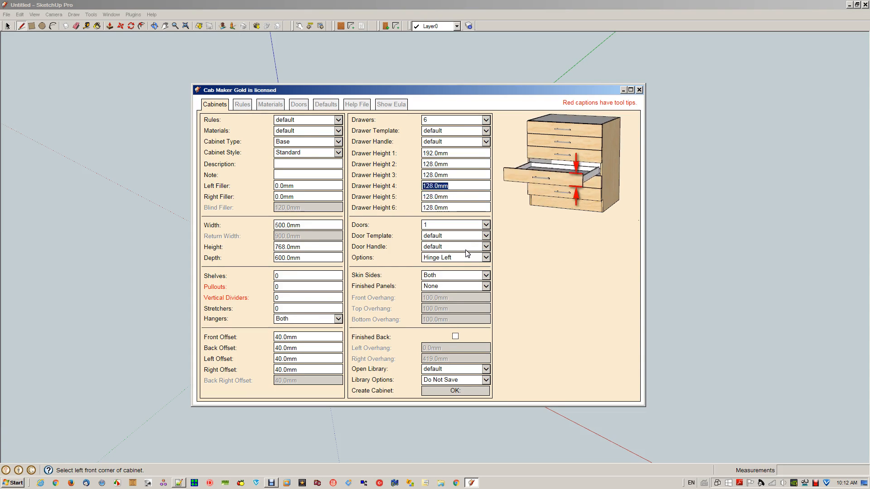
{"action": "left_click", "coordinate": [452, 119]}
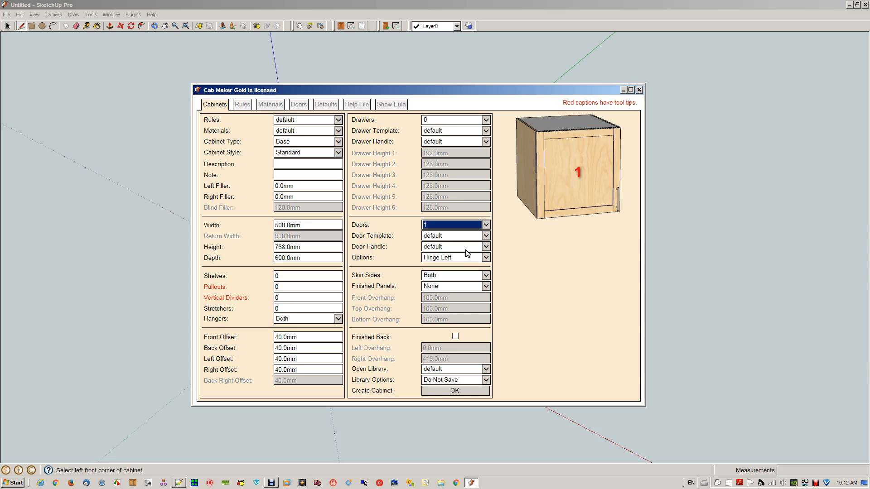
Give the cabinet two doors and set Skin Sides to None
{"action": "left_click", "coordinate": [450, 224]}
{"action": "type", "text": "0"}
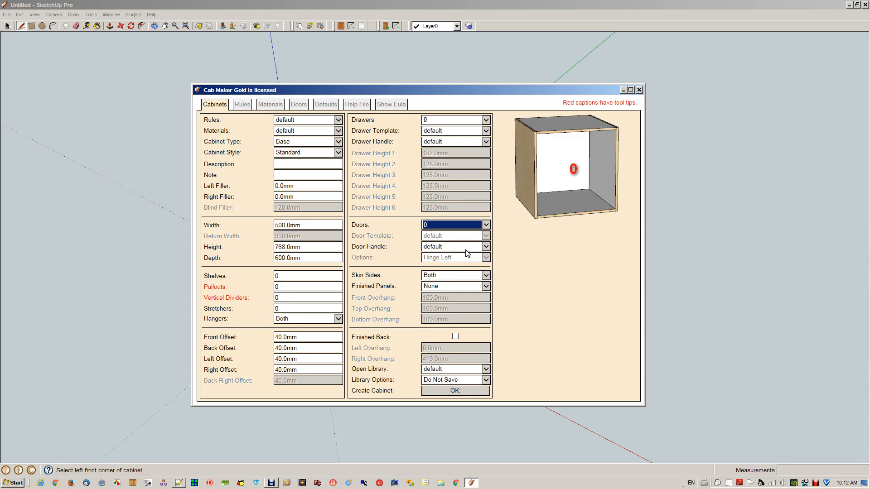
{"action": "left_click", "coordinate": [452, 225]}
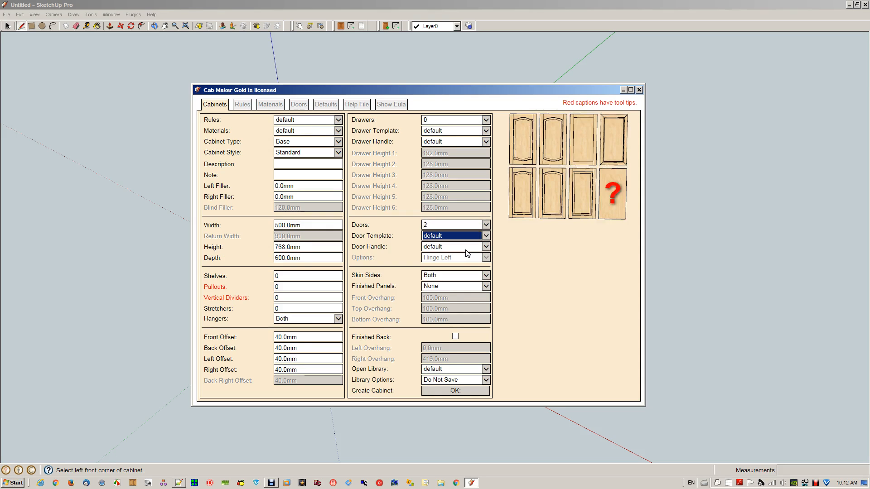
{"action": "left_click", "coordinate": [452, 246]}
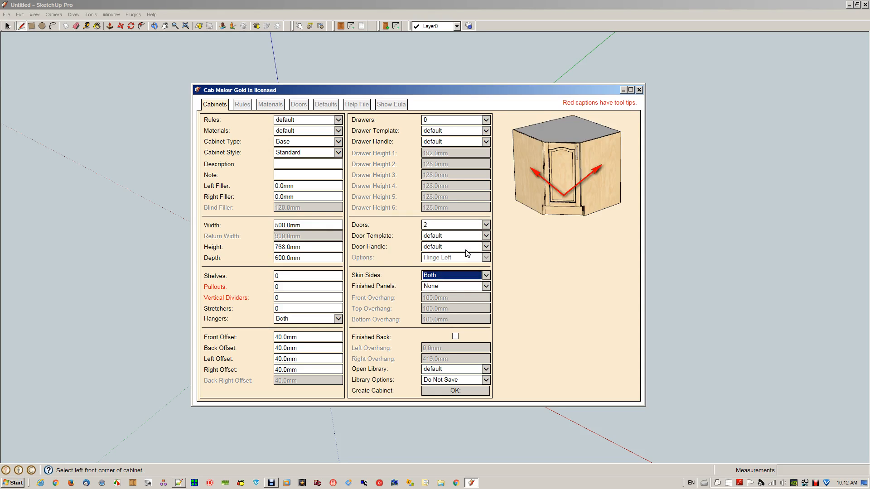
{"action": "left_click", "coordinate": [454, 275]}
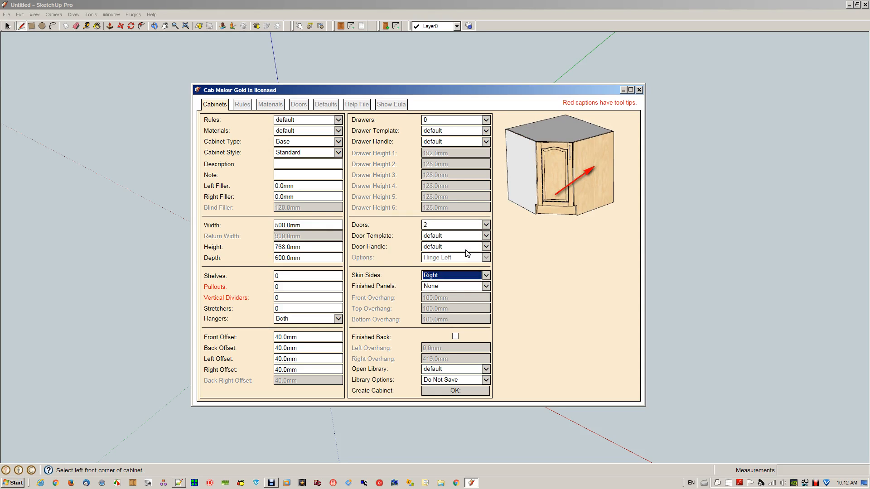
{"action": "left_click", "coordinate": [453, 275]}
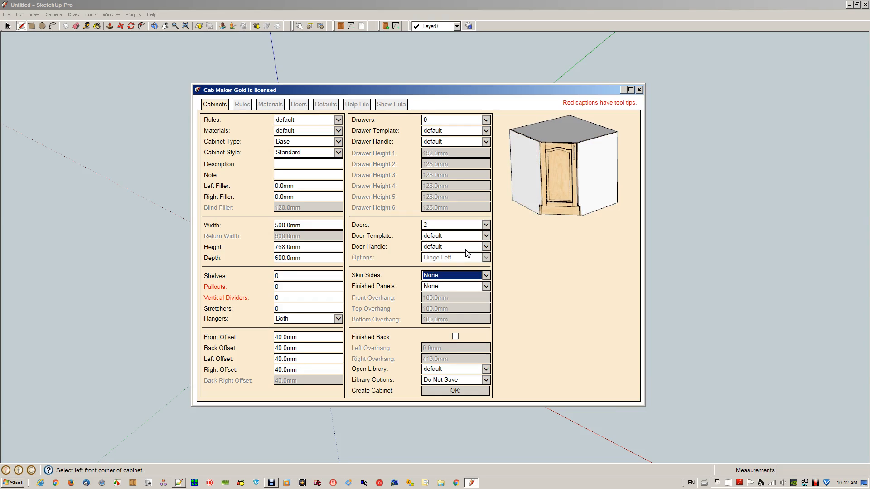
Add a finished left panel and tick Finished Back
{"action": "left_click", "coordinate": [452, 286]}
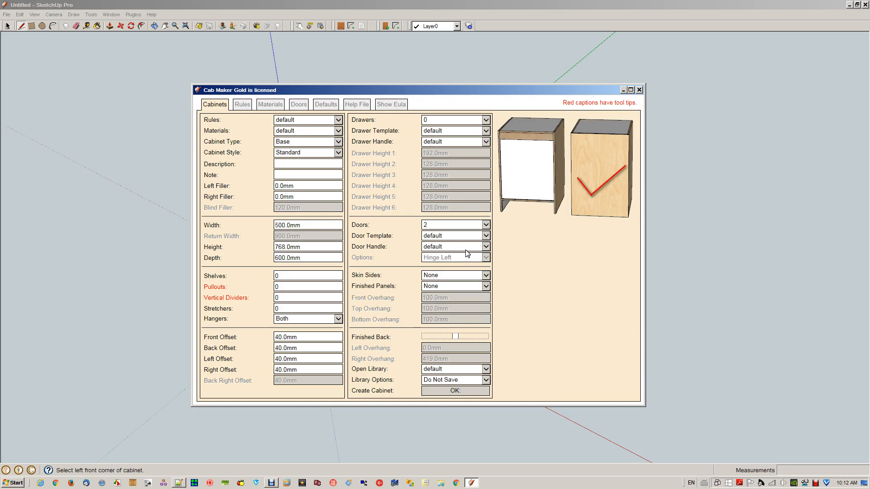
{"action": "left_click", "coordinate": [452, 369]}
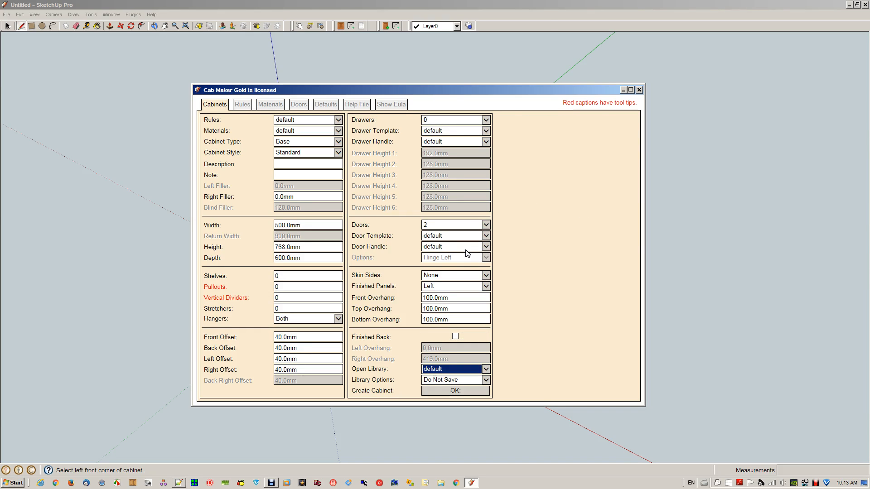
{"action": "left_click", "coordinate": [440, 337]}
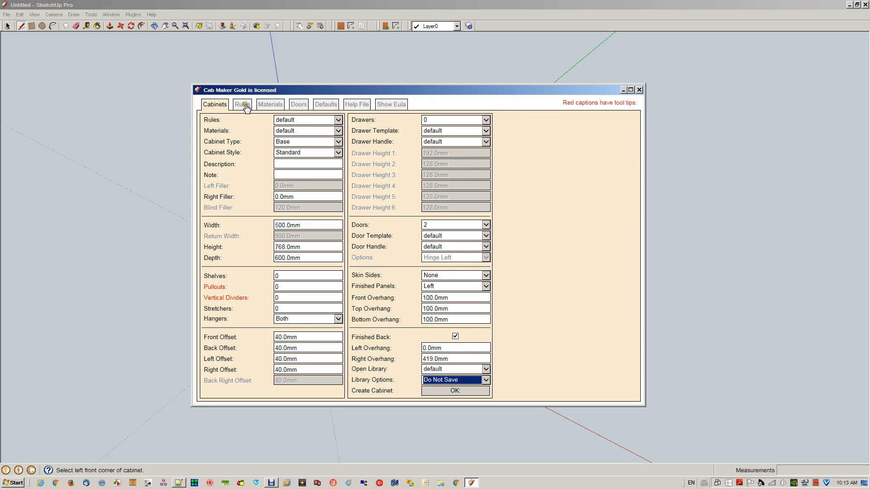
On the Rules tab, untick Omit Back so the cabinet back is kept
{"action": "left_click", "coordinate": [242, 105]}
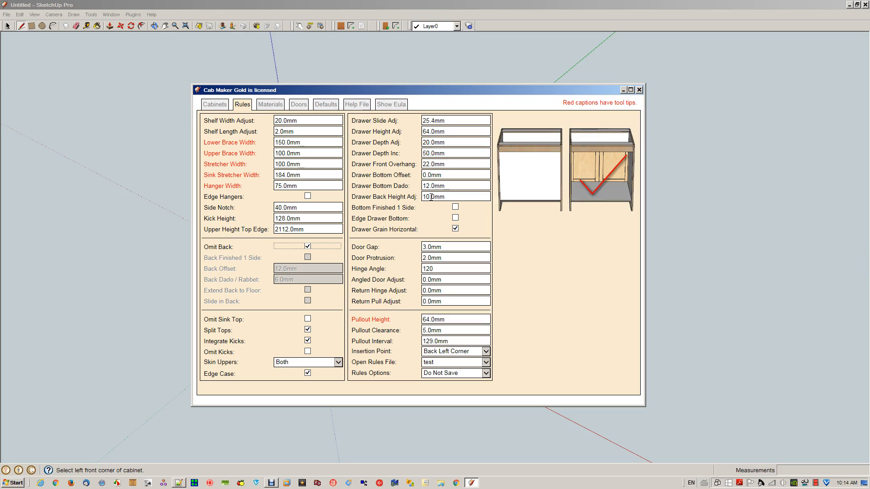
{"action": "left_click", "coordinate": [308, 246]}
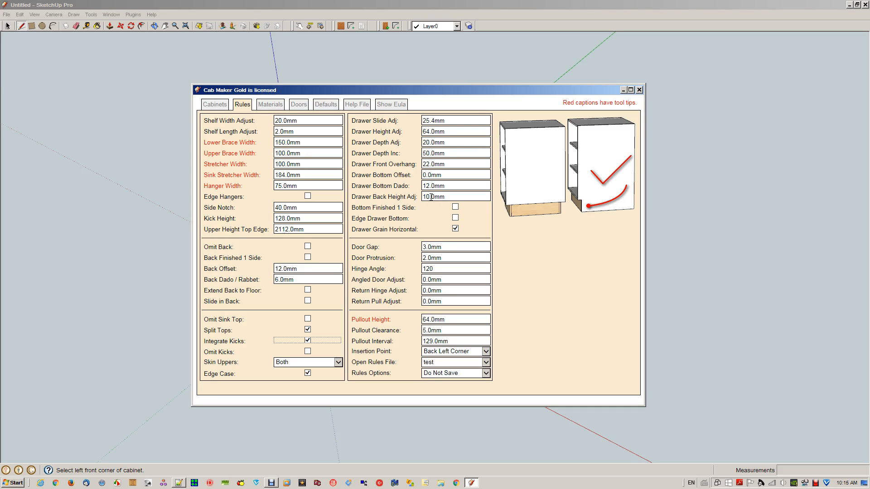
{"action": "left_click", "coordinate": [307, 340]}
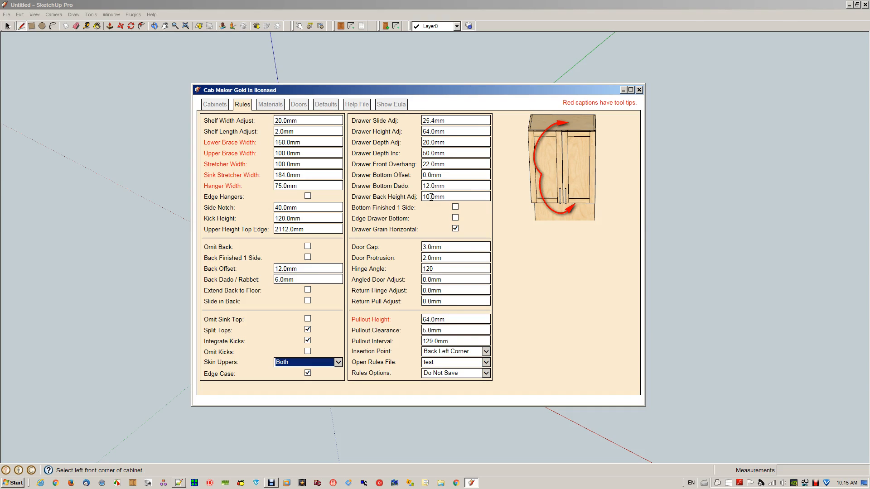
{"action": "left_click", "coordinate": [285, 362]}
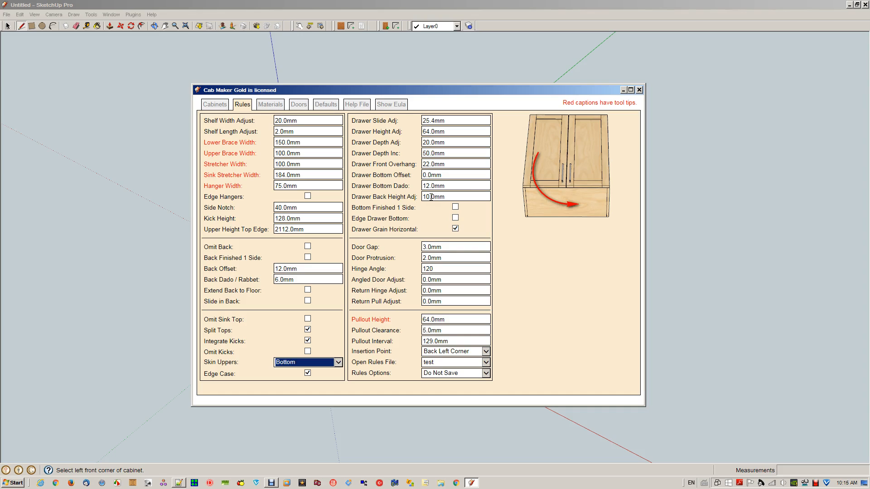
{"action": "left_click", "coordinate": [284, 362]}
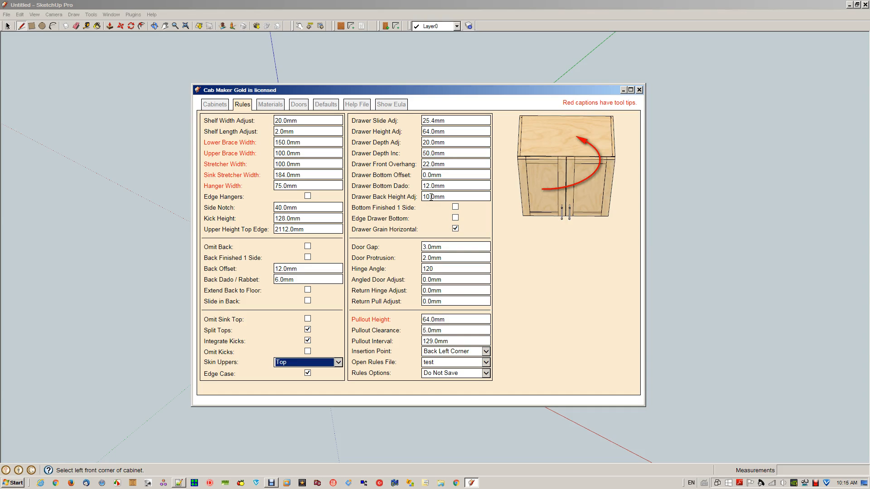
{"action": "left_click", "coordinate": [307, 362]}
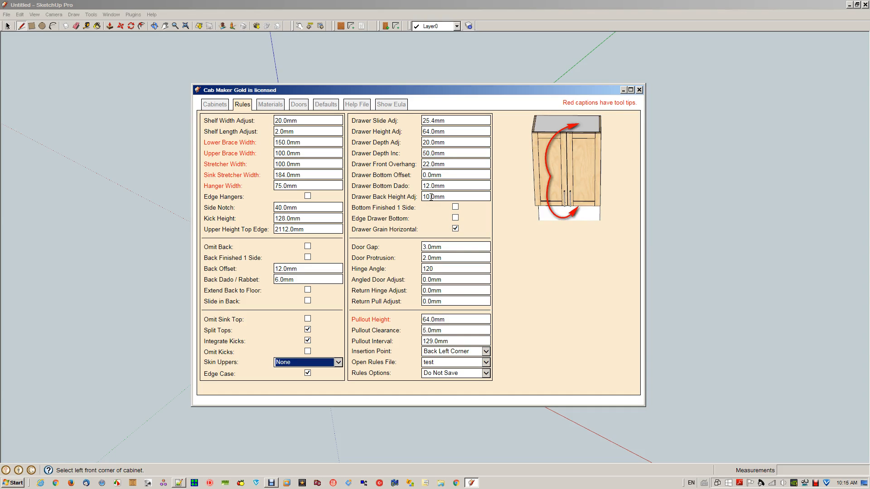
{"action": "left_click", "coordinate": [308, 361]}
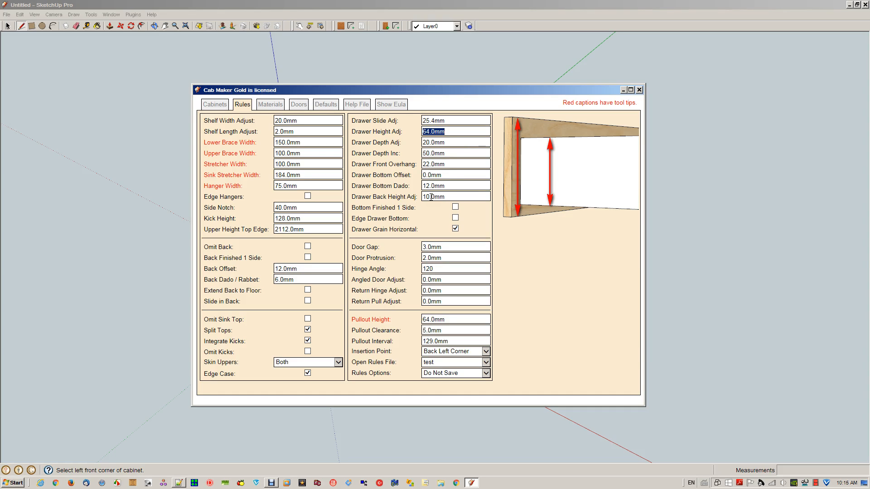
Preview help graphics for drawer bottom offset (0 mm) and drawer bottom dado (12 mm)
{"action": "left_click", "coordinate": [455, 142]}
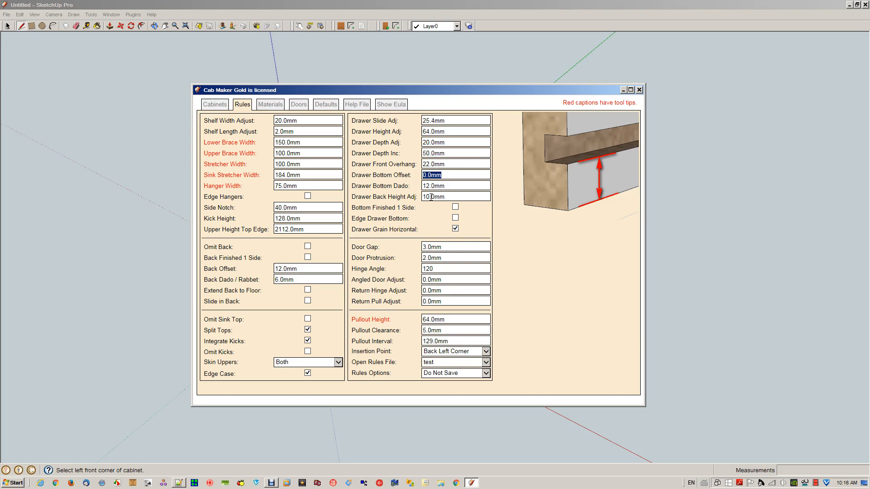
{"action": "left_click", "coordinate": [455, 186]}
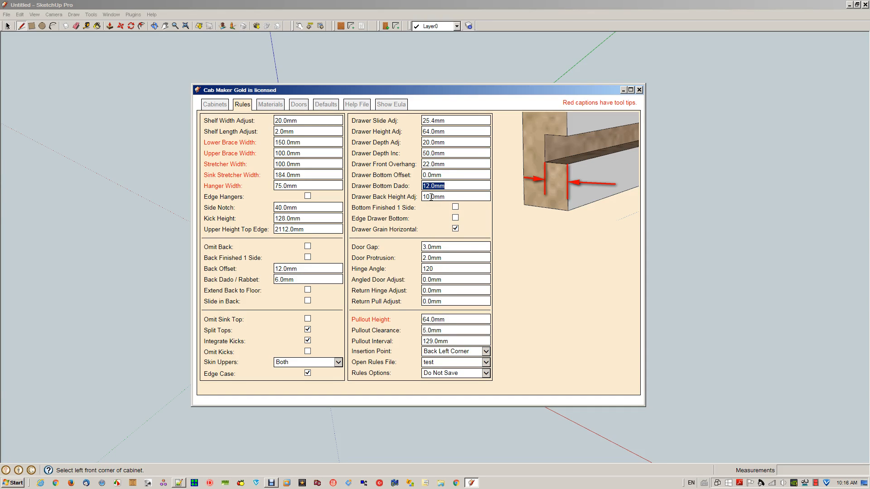
{"action": "left_click", "coordinate": [454, 175]}
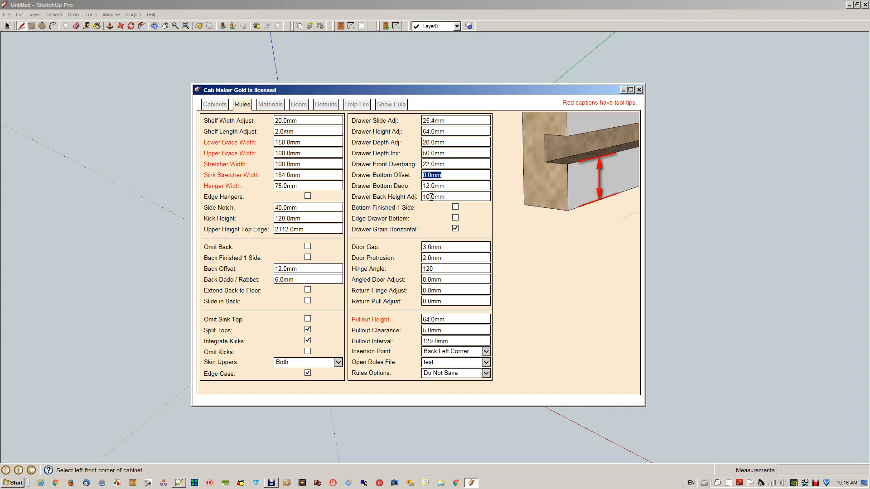
{"action": "left_click", "coordinate": [455, 186]}
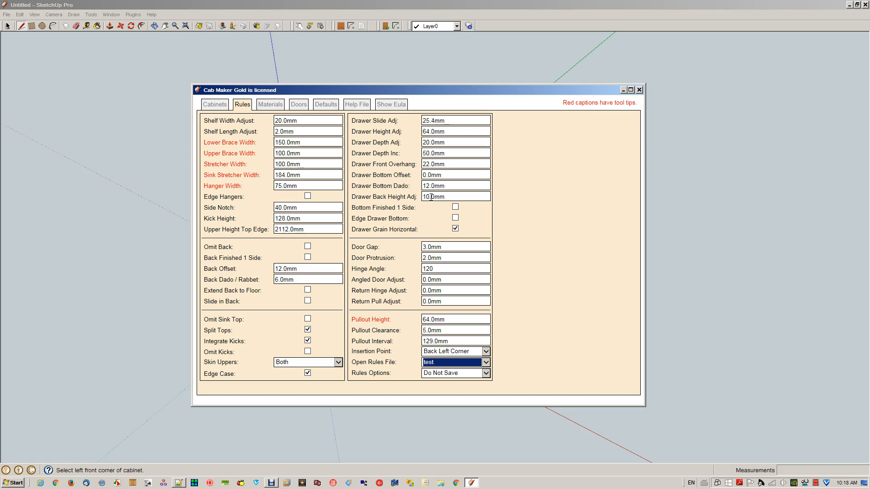
On the Materials tab, preview help for case, shelf, divider, hanger, back and drawer box
{"action": "left_click", "coordinate": [451, 373]}
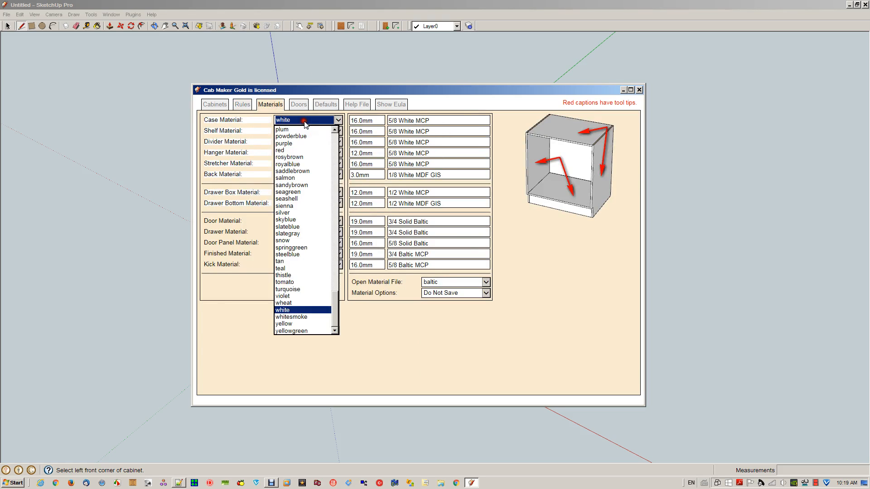
{"action": "left_click", "coordinate": [283, 310]}
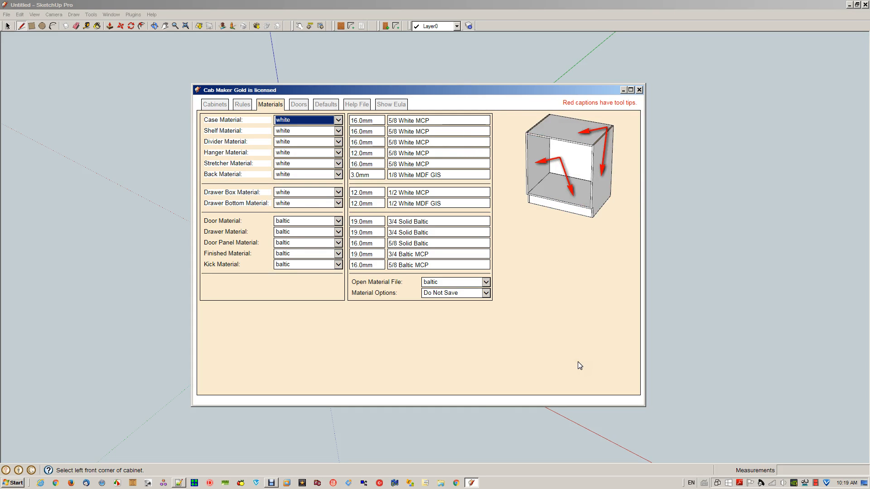
{"action": "left_click", "coordinate": [308, 131]}
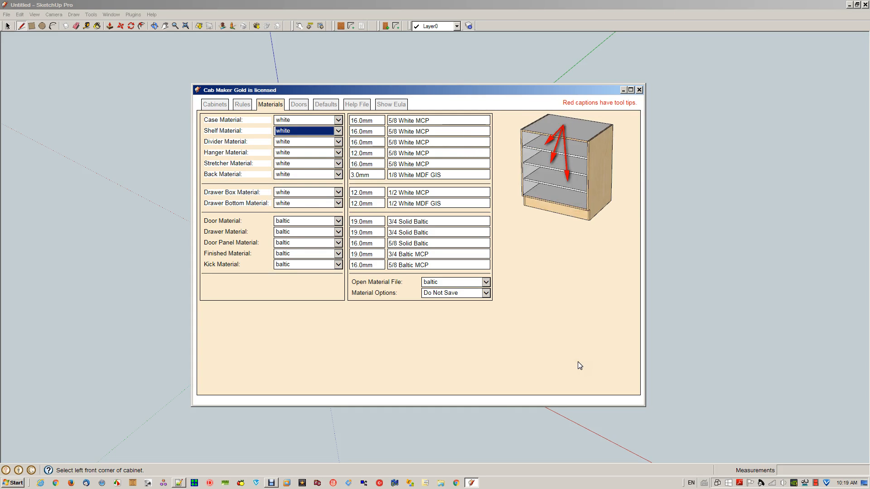
{"action": "left_click", "coordinate": [307, 141]}
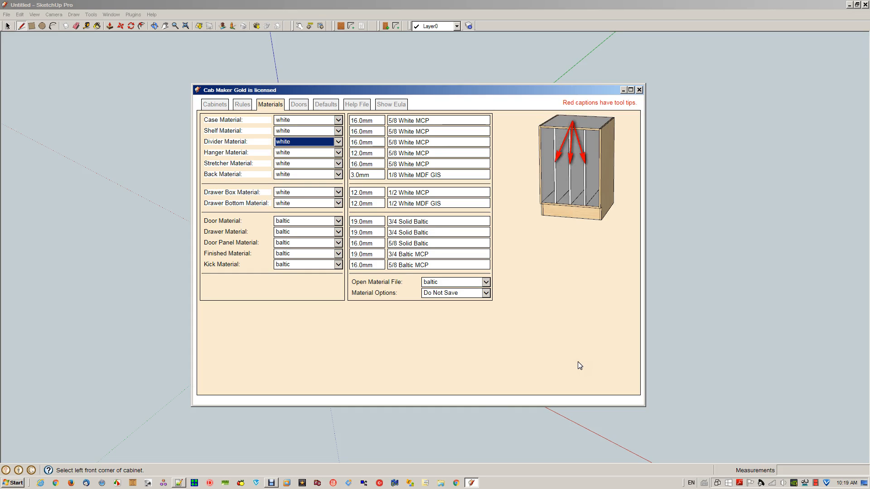
{"action": "left_click", "coordinate": [304, 152]}
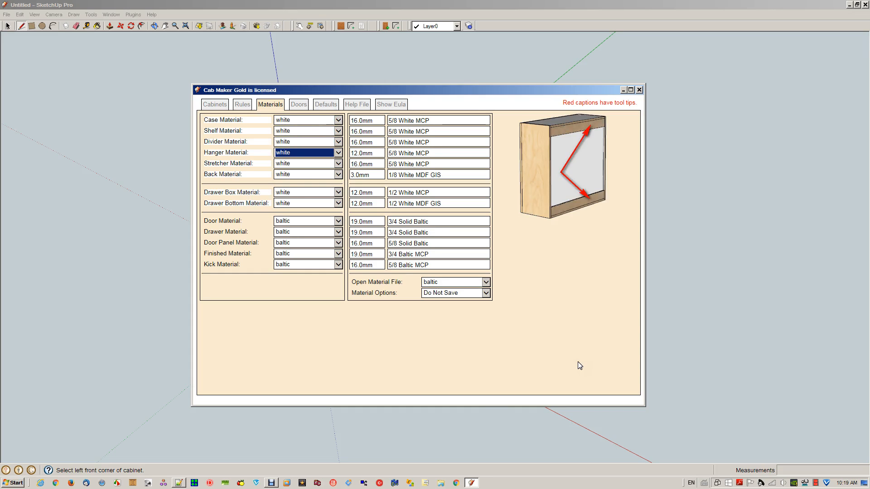
{"action": "left_click", "coordinate": [306, 174]}
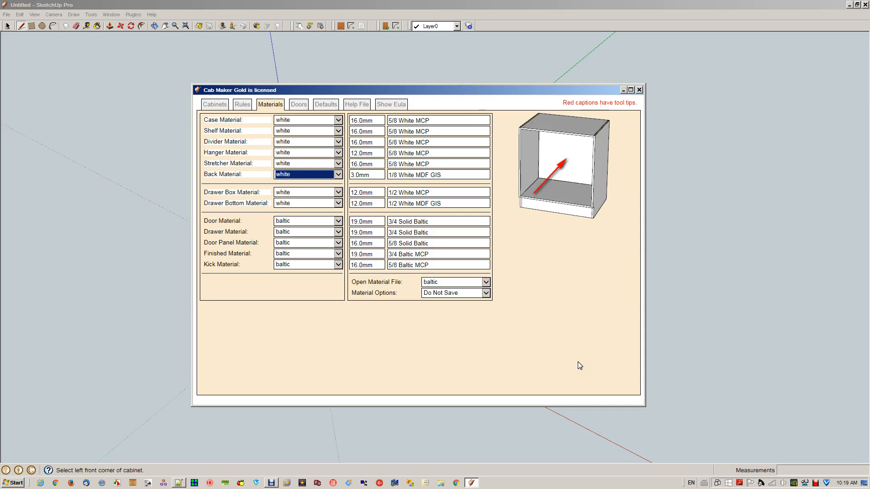
{"action": "left_click", "coordinate": [305, 192]}
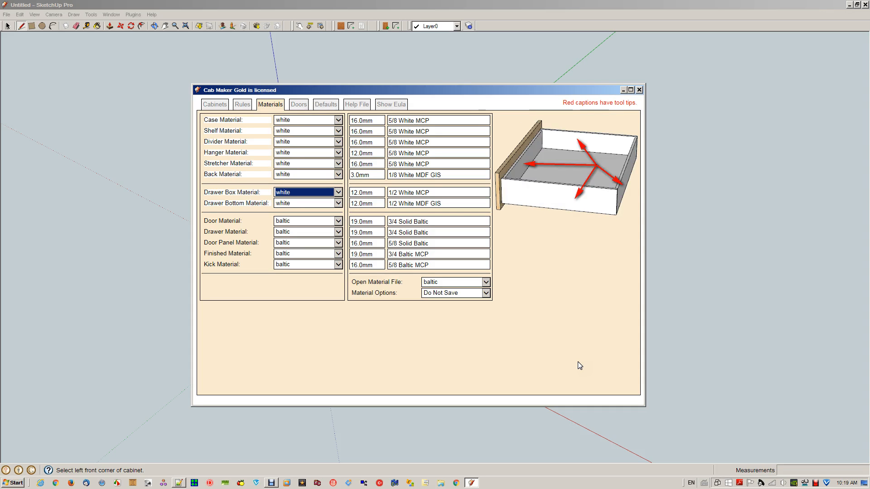
Preview help pictures for drawer bottom, door, drawer, door panel and finished materials
{"action": "left_click", "coordinate": [305, 202]}
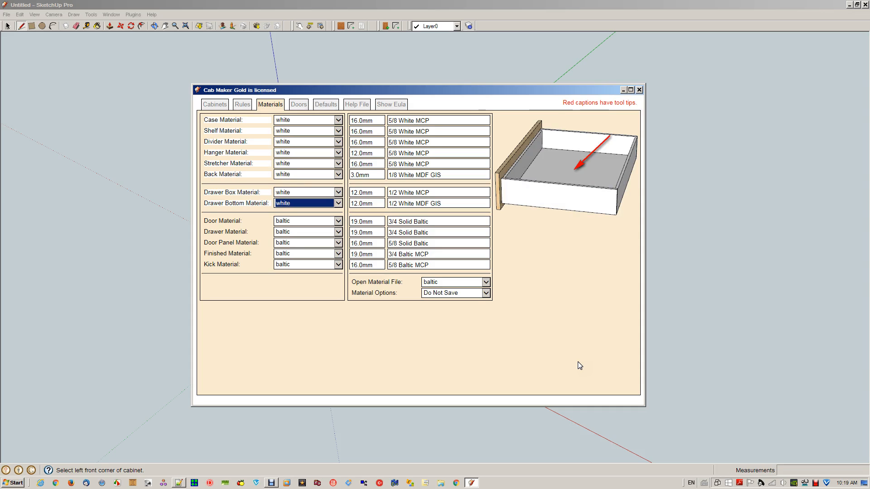
{"action": "left_click", "coordinate": [306, 220]}
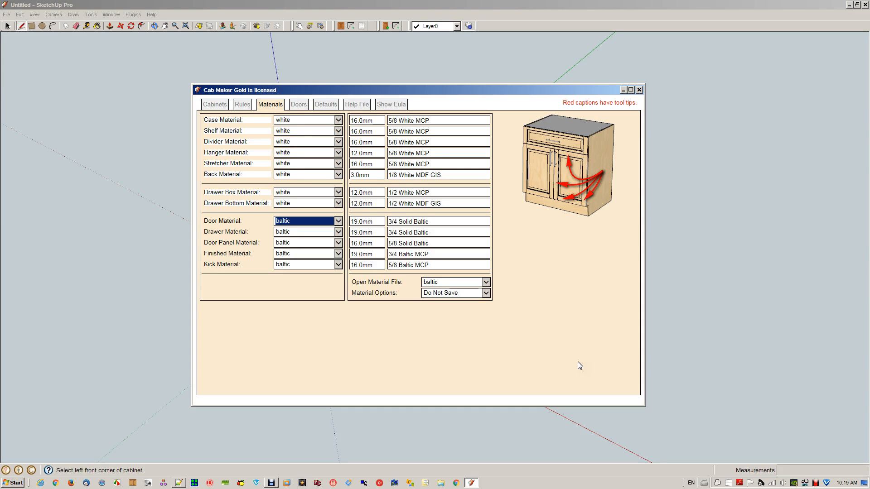
{"action": "left_click", "coordinate": [307, 232]}
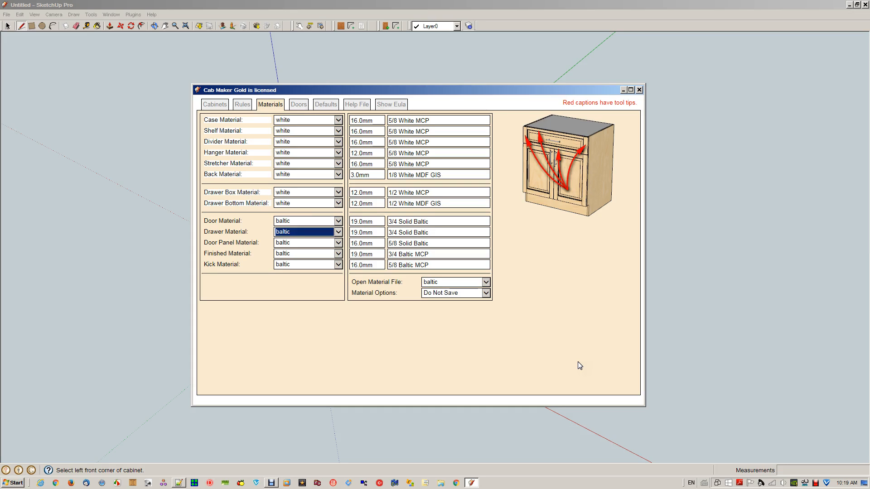
{"action": "left_click", "coordinate": [307, 243]}
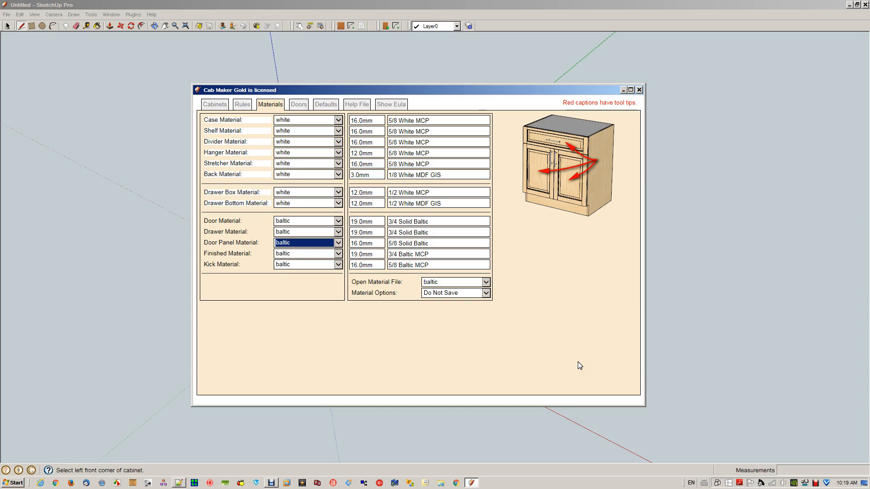
{"action": "left_click", "coordinate": [304, 254]}
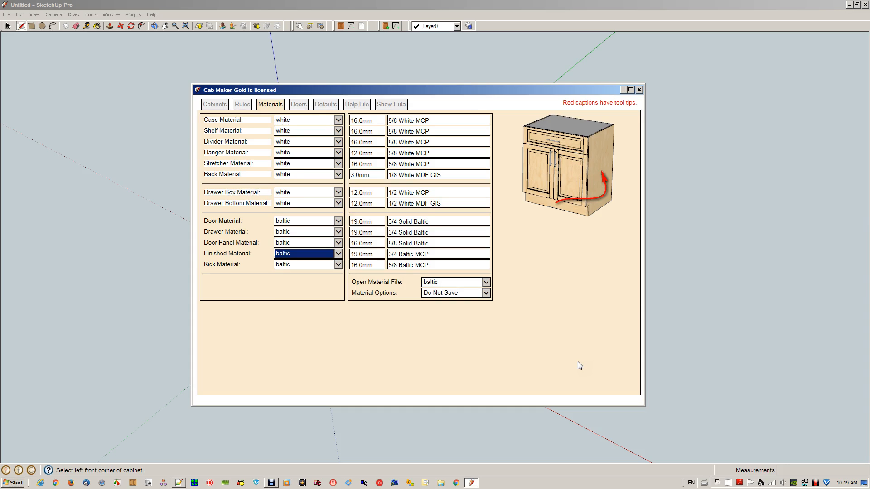
{"action": "left_click", "coordinate": [306, 264]}
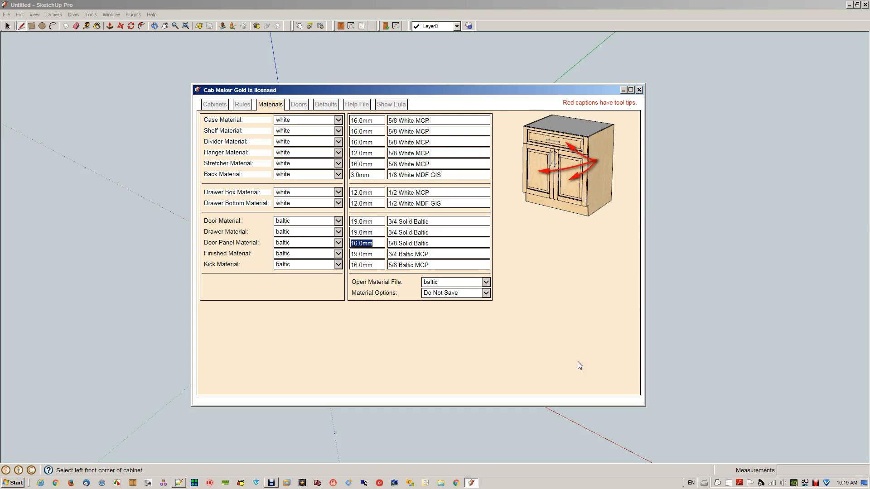
{"action": "left_click", "coordinate": [452, 293]}
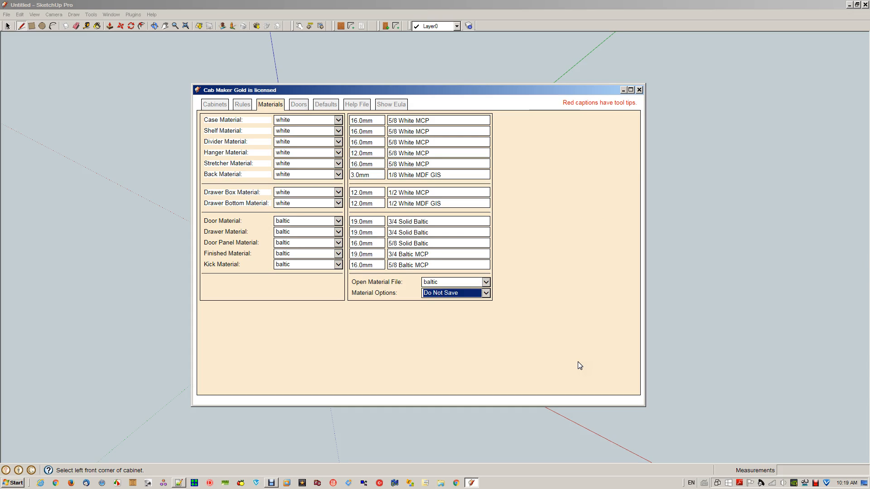
On the Doors tab, try Mirror and Shaker, then set Door Shape to Embossed Shaker
{"action": "left_click", "coordinate": [298, 104]}
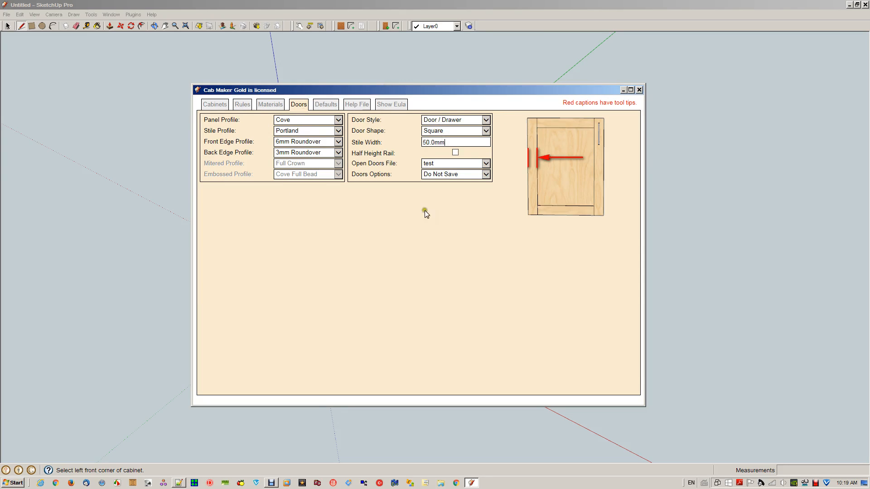
{"action": "left_click", "coordinate": [454, 119]}
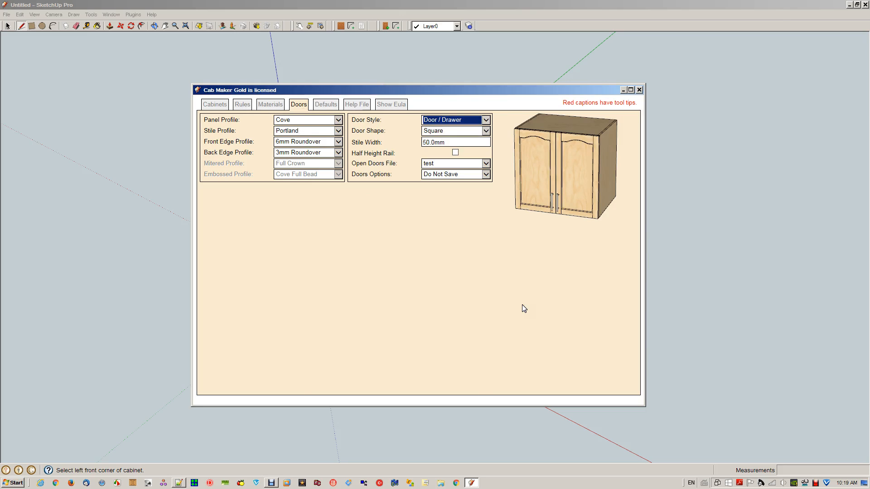
{"action": "left_click", "coordinate": [451, 119]}
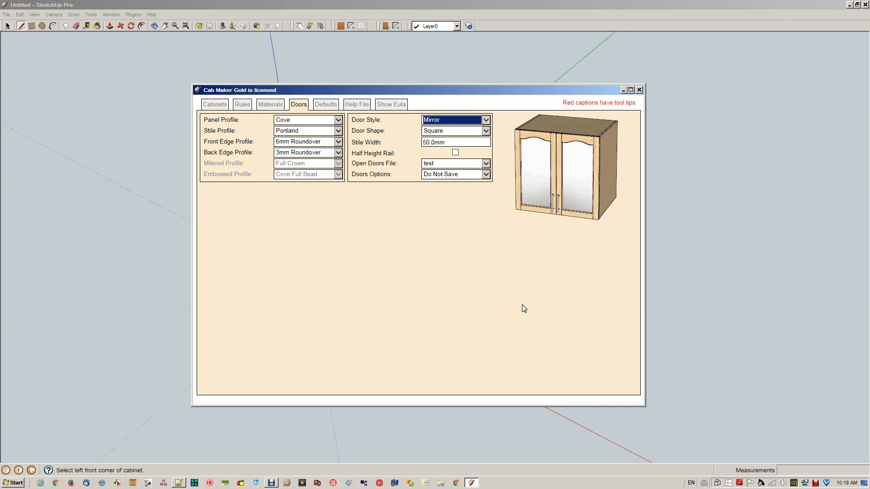
{"action": "left_click", "coordinate": [454, 119]}
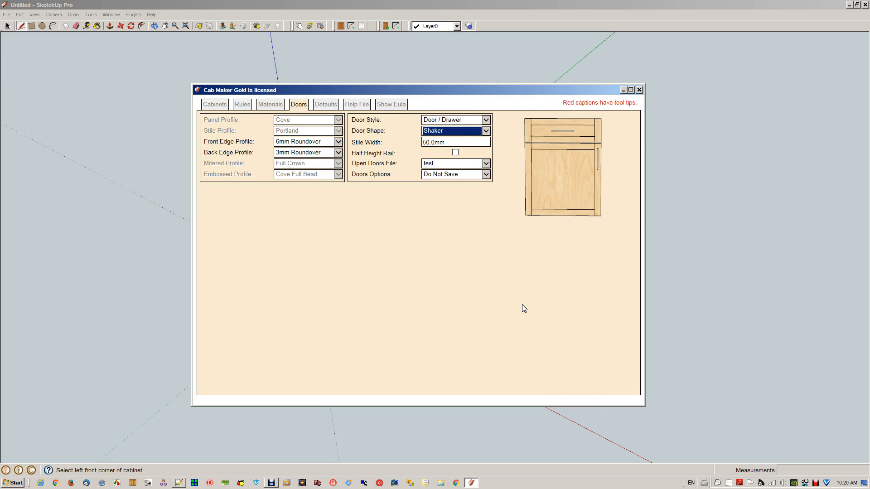
{"action": "left_click", "coordinate": [455, 131]}
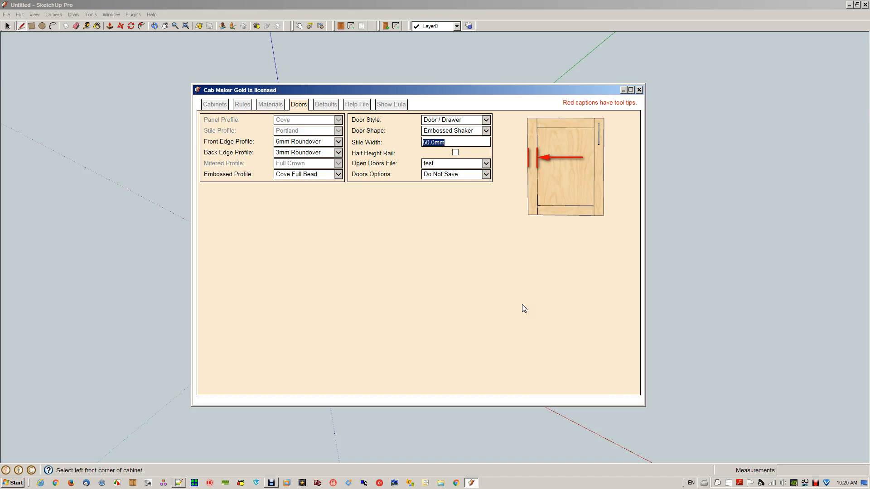
{"action": "left_click", "coordinate": [455, 152]}
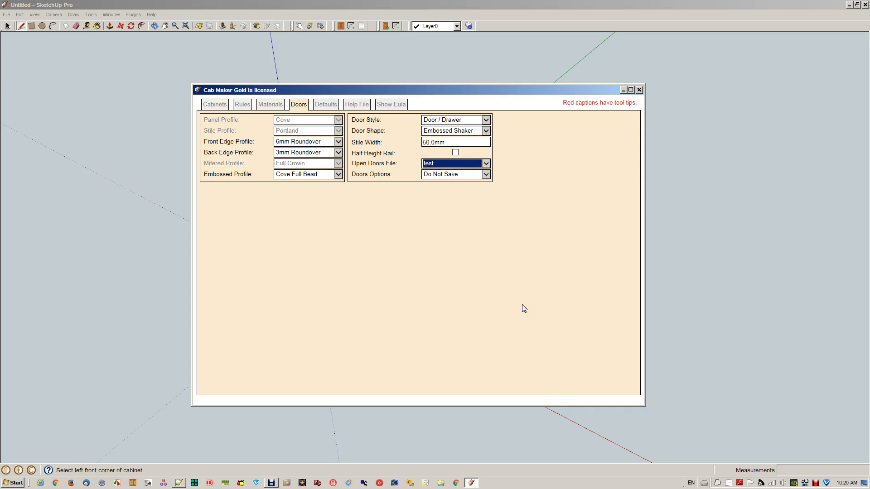
On the Defaults tab, preview help for default drawer, base door and library
{"action": "left_click", "coordinate": [326, 104]}
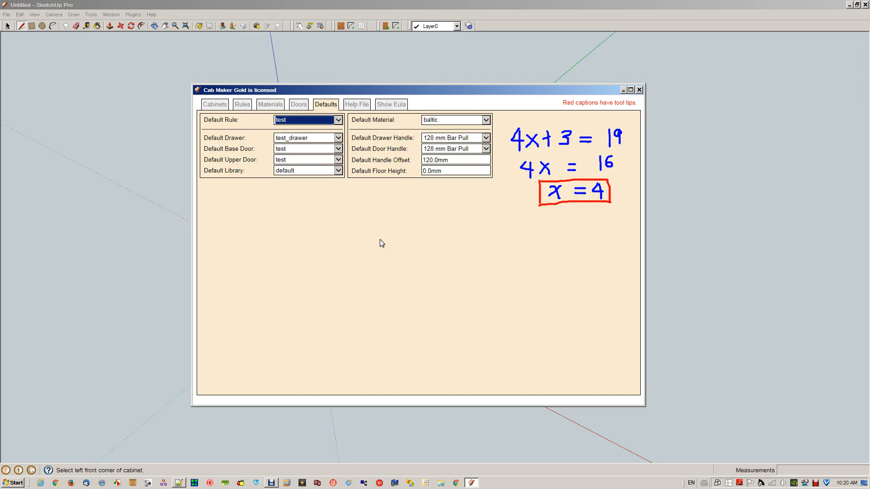
{"action": "left_click", "coordinate": [305, 138]}
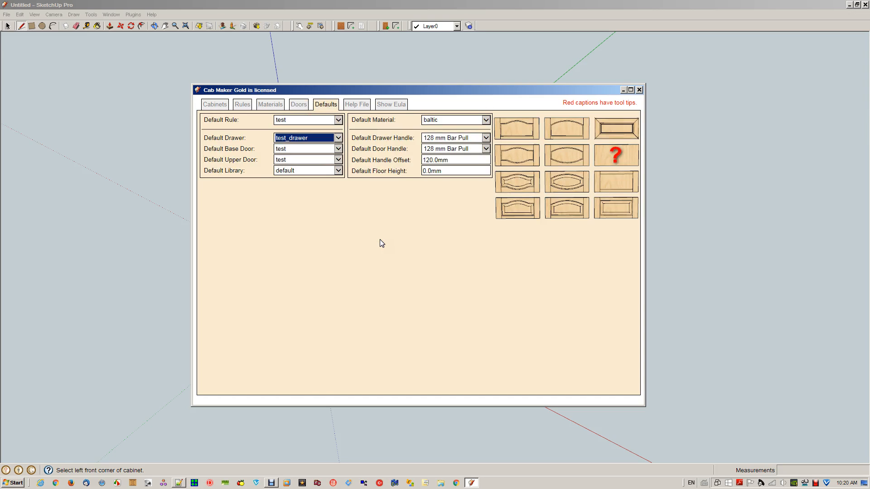
{"action": "left_click", "coordinate": [304, 148]}
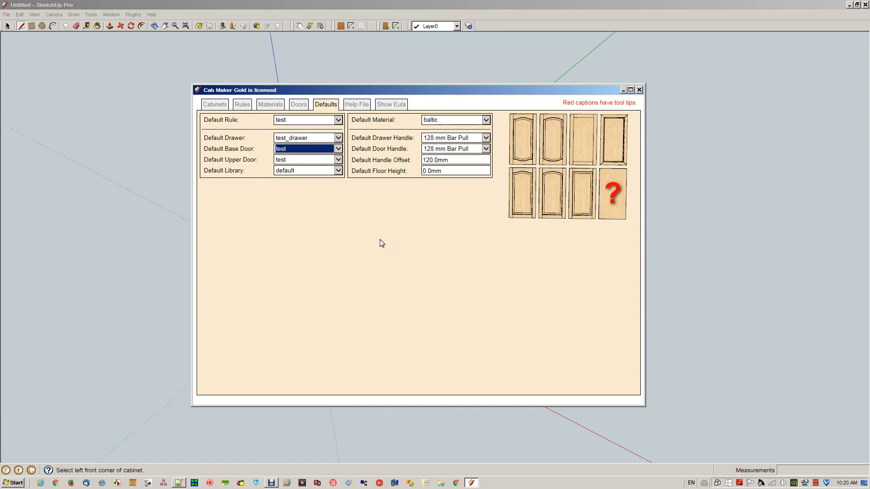
{"action": "left_click", "coordinate": [305, 138]}
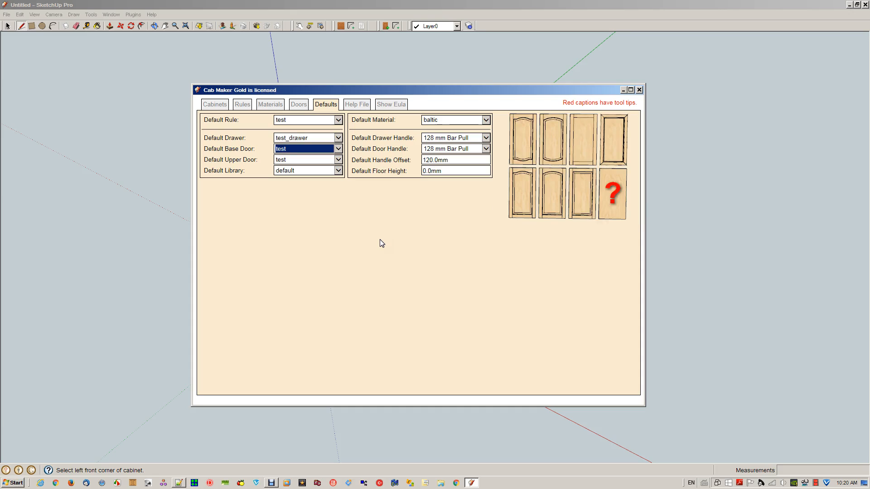
{"action": "left_click", "coordinate": [305, 159]}
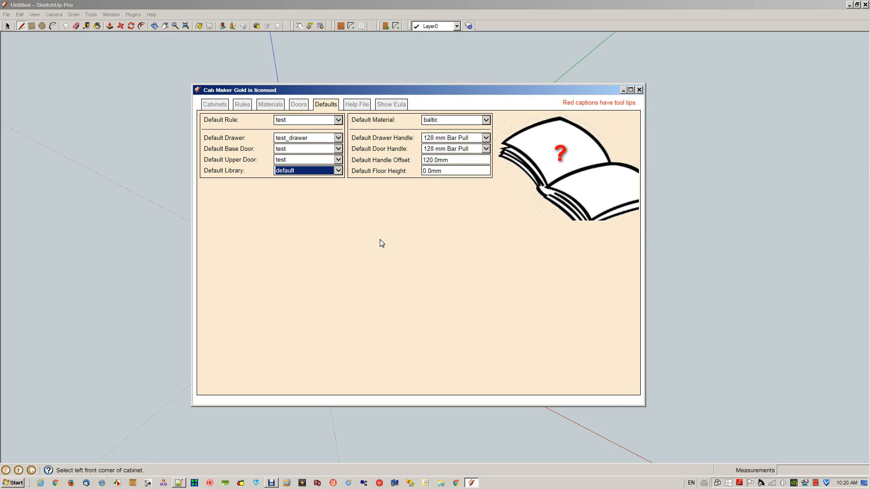
Preview help for default baltic material, 128 mm bar pull handle and 120 mm handle offset
{"action": "left_click", "coordinate": [452, 120]}
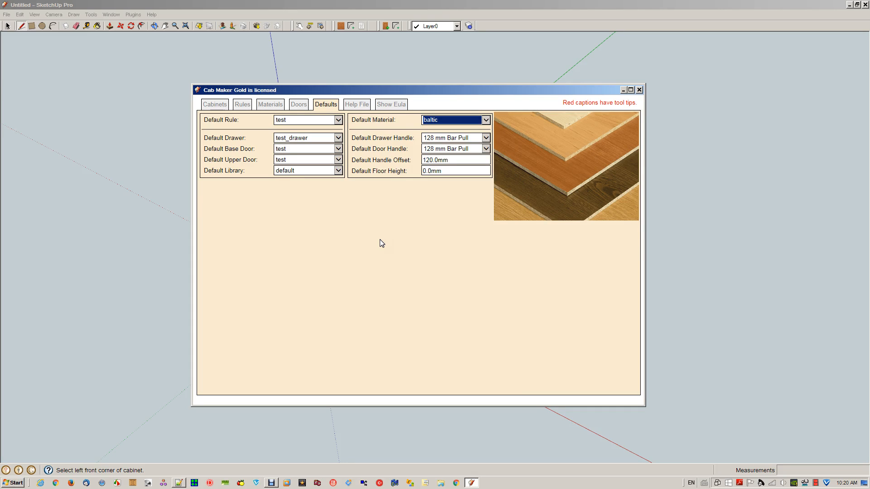
{"action": "left_click", "coordinate": [452, 148]}
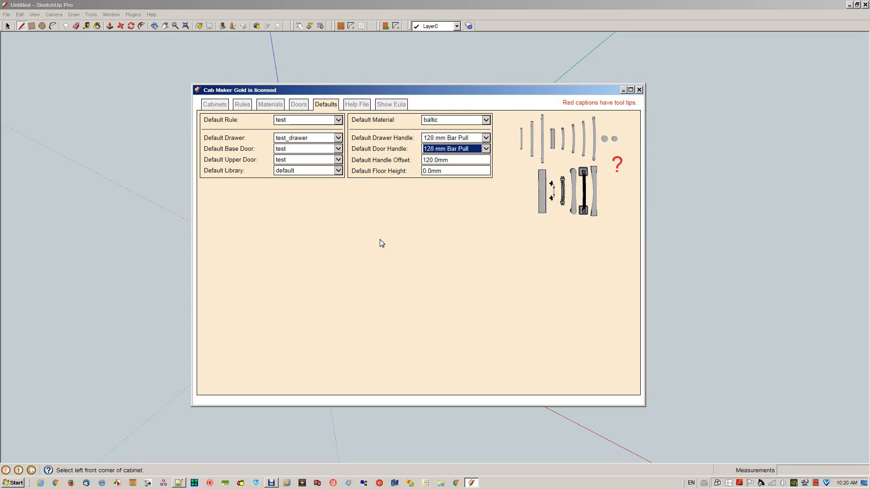
{"action": "left_click", "coordinate": [455, 160]}
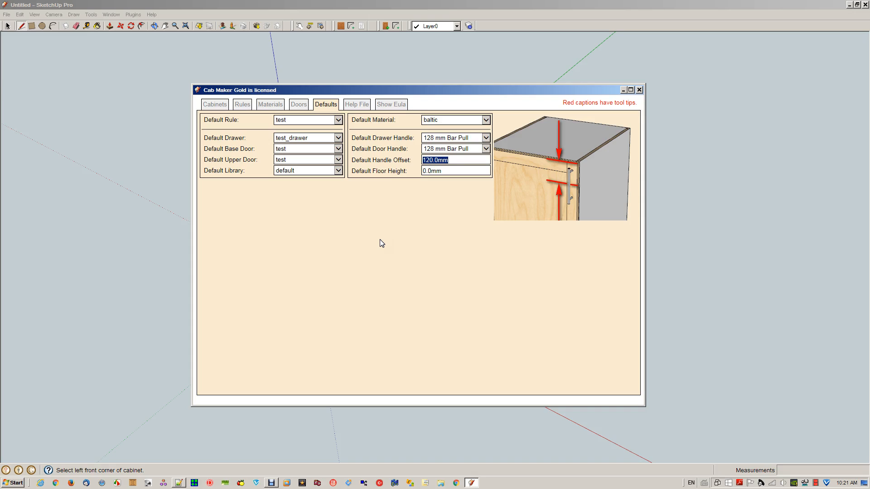
{"action": "left_click", "coordinate": [454, 170]}
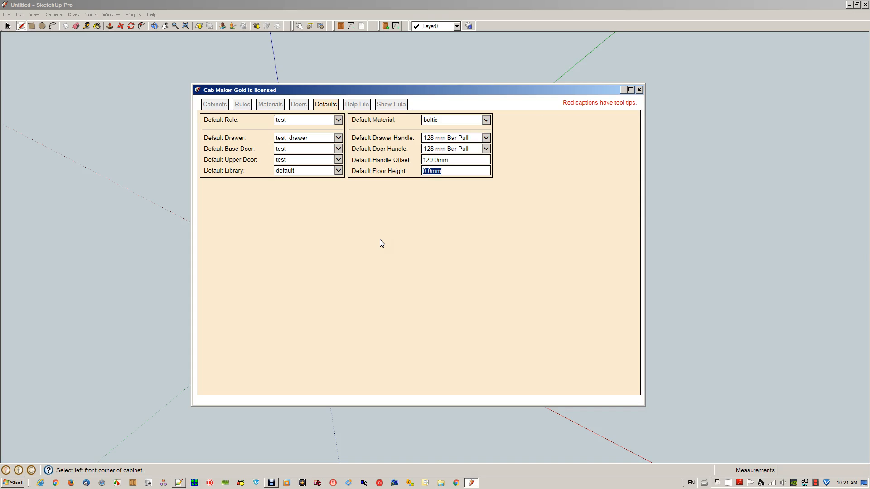